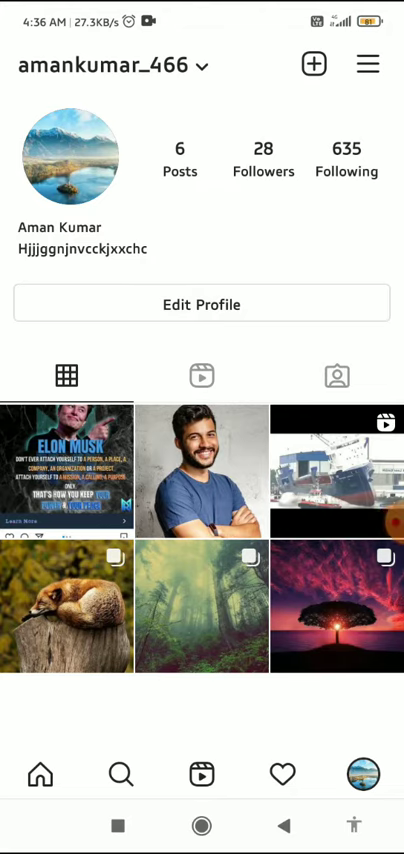
Step: Reach the account Settings page from the profile's menu
{"action": "scroll", "scroll_direction": "up", "scroll_amount": 3}
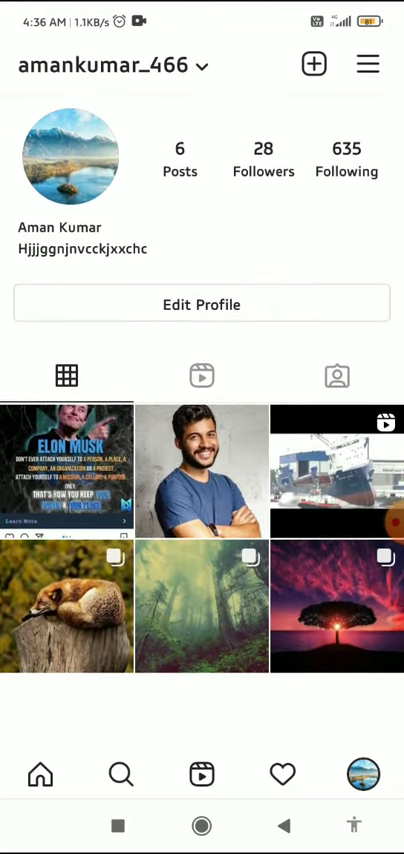
{"action": "left_click", "coordinate": [368, 64]}
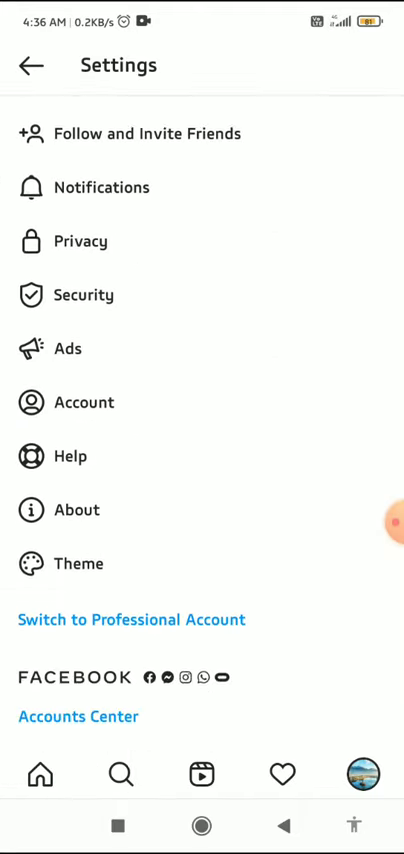
Step: Scroll the Settings list to the Switch to Professional Account option
{"action": "scroll", "scroll_direction": "down", "scroll_amount": 3}
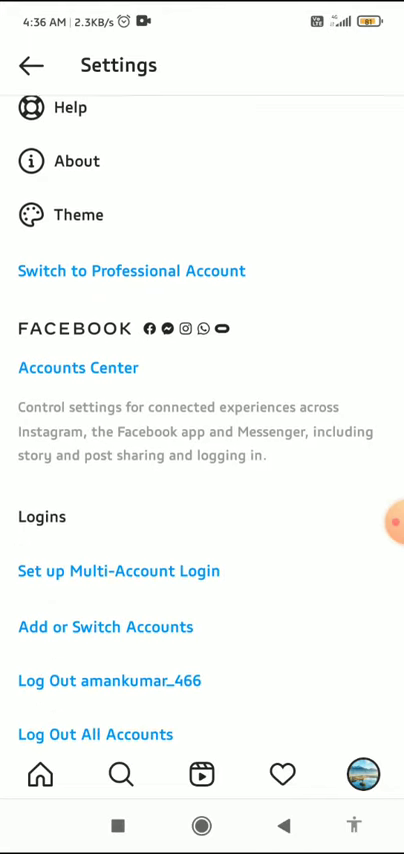
{"action": "scroll", "scroll_direction": "up", "scroll_amount": 3}
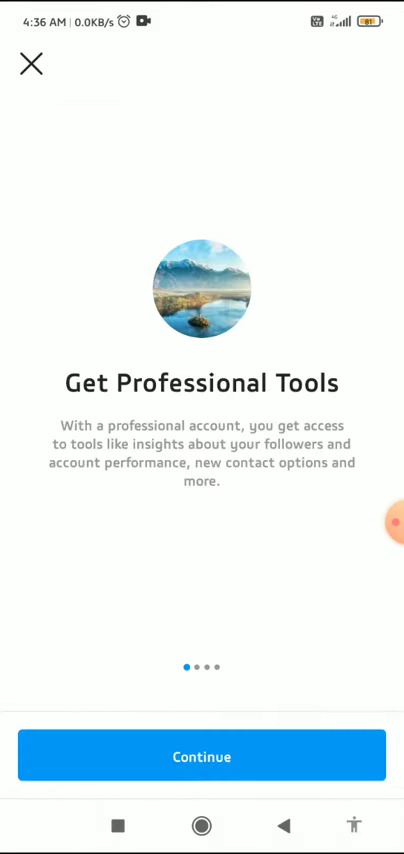
Step: Continue past the Get Professional Tools intro to the What Best Describes You? screen
{"action": "scroll", "scroll_direction": "left", "scroll_amount": 3}
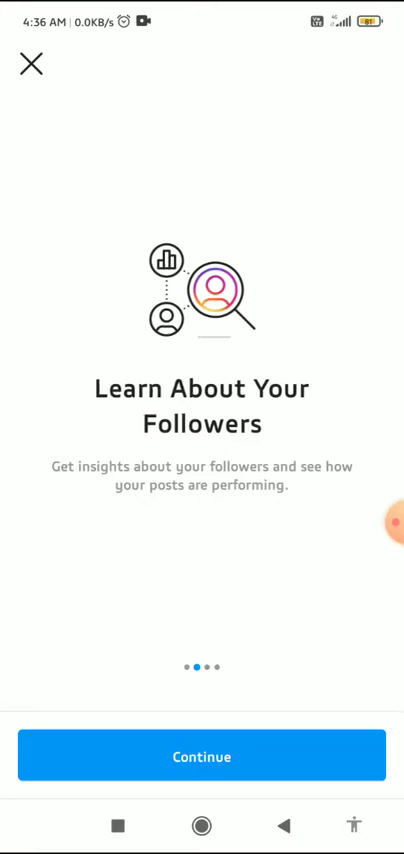
{"action": "left_click", "coordinate": [202, 756]}
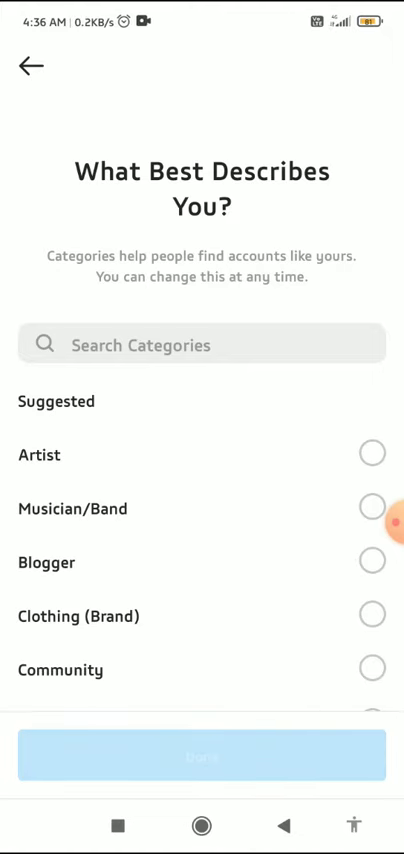
Step: Choose a Suggested category for the account and confirm it with Done
{"action": "left_click", "coordinate": [372, 454]}
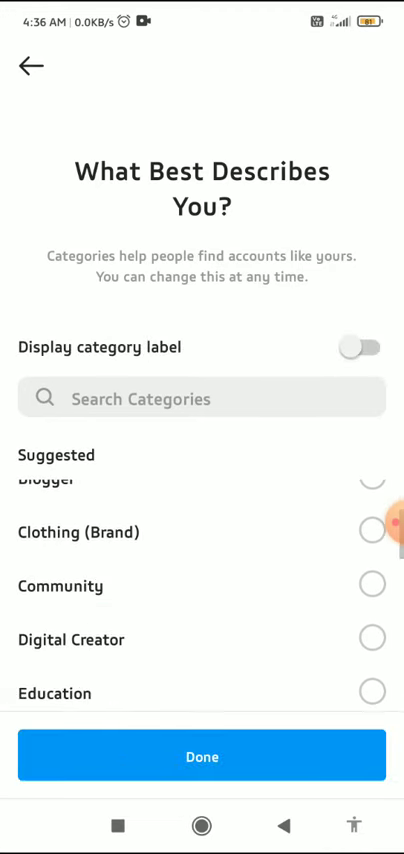
{"action": "left_click", "coordinate": [202, 756]}
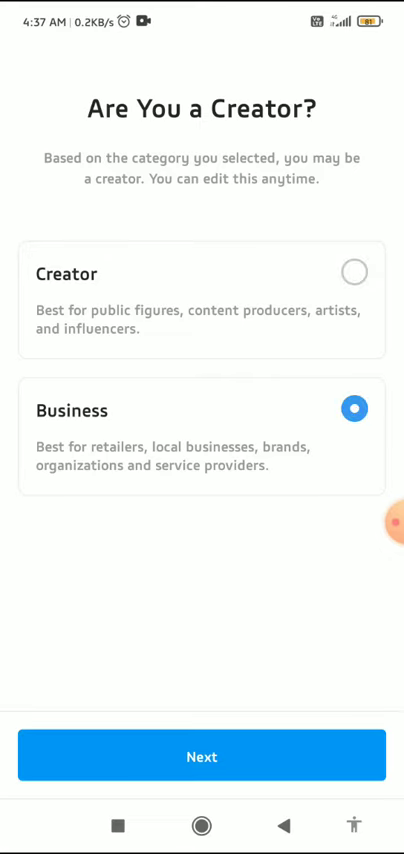
Step: Confirm Business as the account type and accept the contact info, reaching Connect to Facebook
{"action": "left_click", "coordinate": [200, 756]}
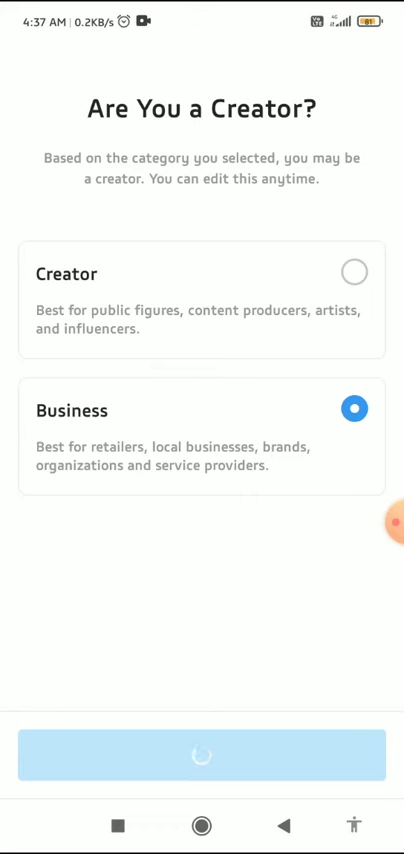
{"action": "left_click", "coordinate": [202, 776]}
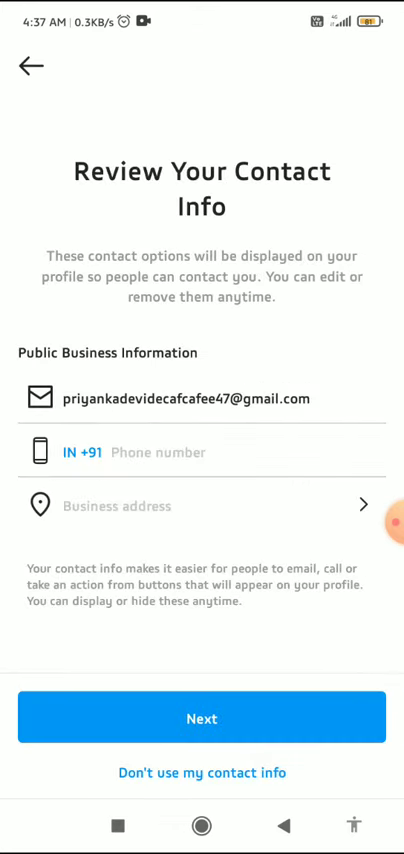
{"action": "left_click", "coordinate": [202, 718]}
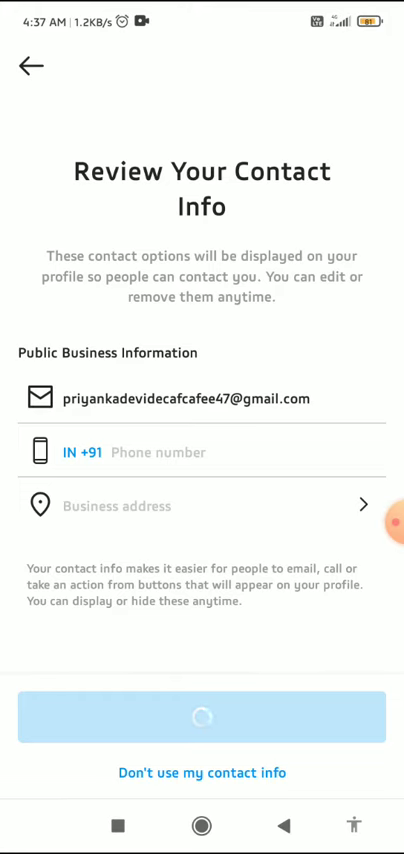
{"action": "left_click", "coordinate": [202, 718]}
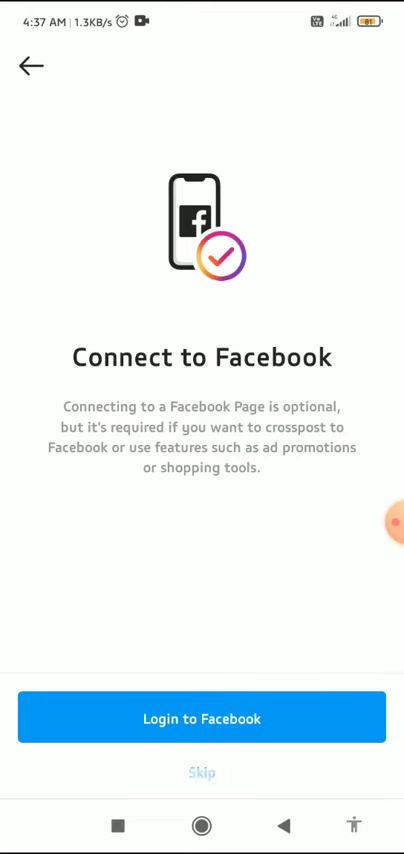
Step: Skip connecting a Facebook Page to finish the business account conversion
{"action": "left_click", "coordinate": [202, 772]}
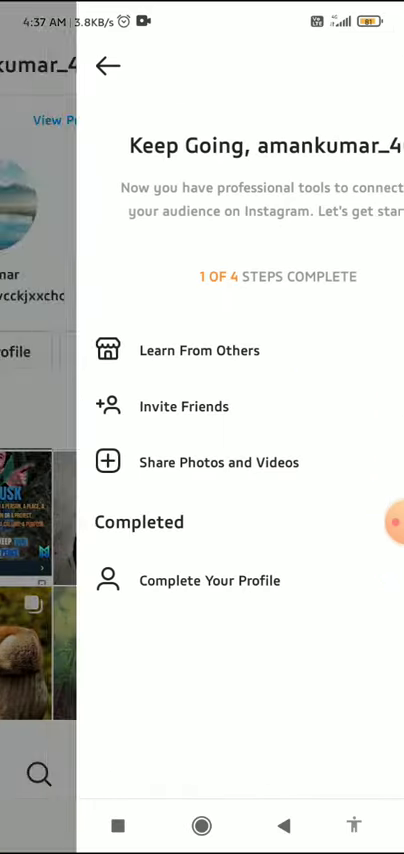
Step: Dismiss Keep Going, review the 1 of 4 Steps checklist, and return to the business profile
{"action": "left_click", "coordinate": [108, 66]}
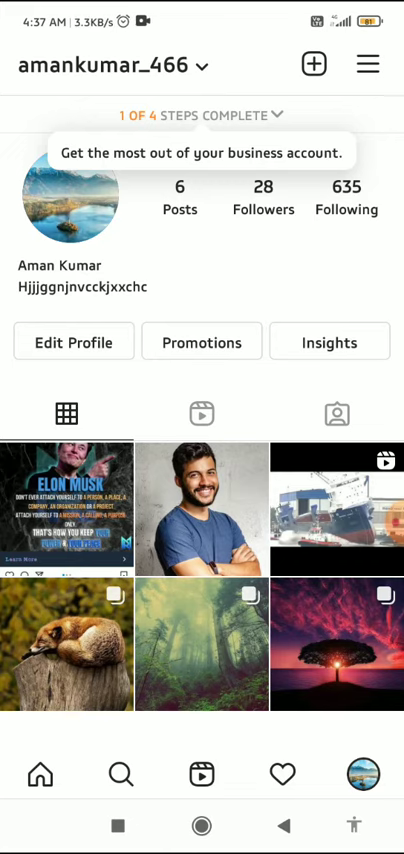
{"action": "left_click", "coordinate": [202, 114]}
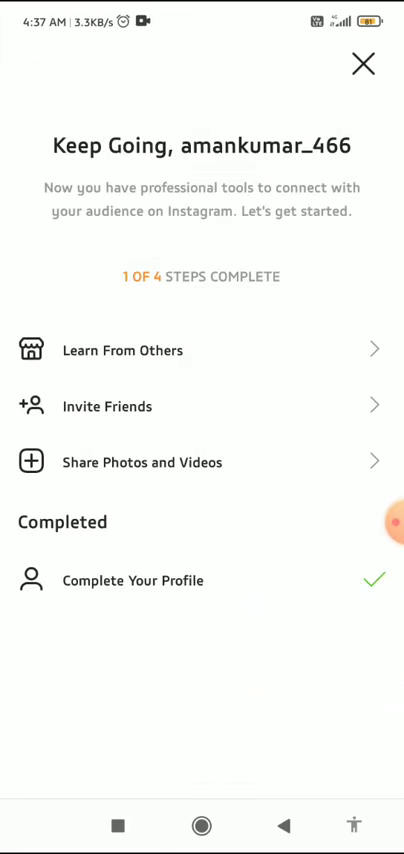
{"action": "left_click", "coordinate": [360, 64]}
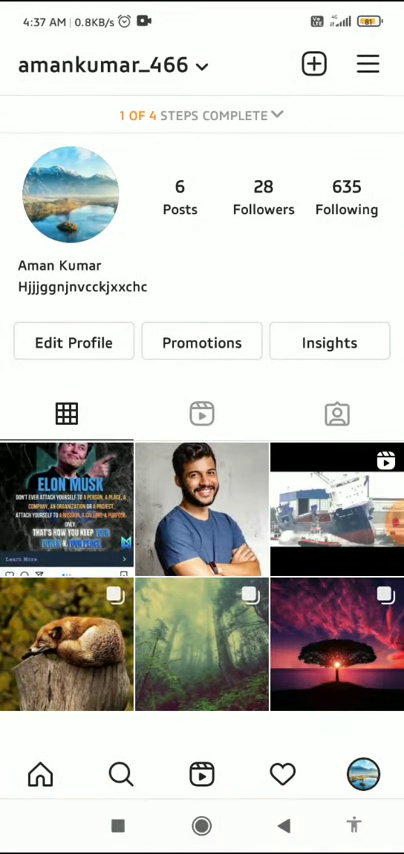
{"action": "scroll", "scroll_direction": "up", "scroll_amount": 3}
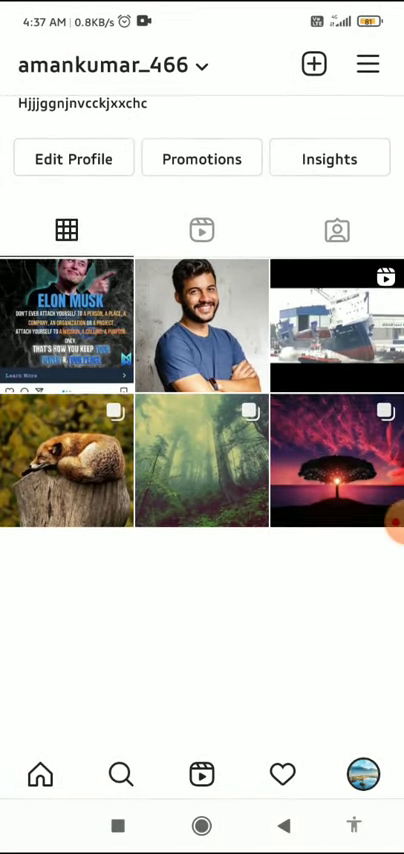